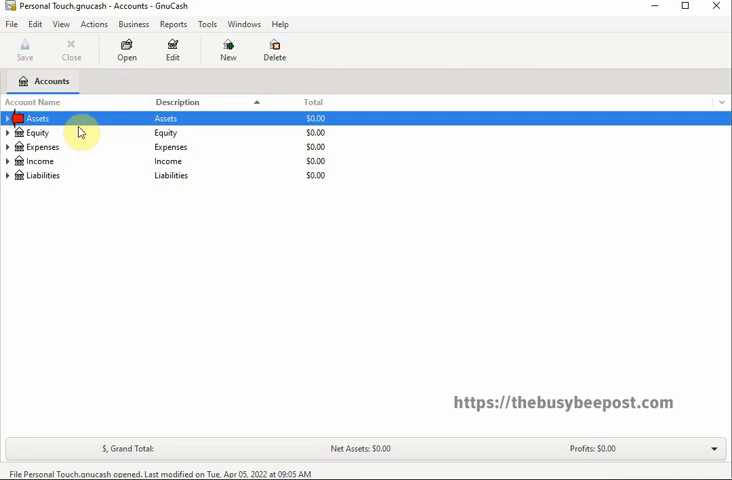
Step: Expand Assets > Current Assets and open the Checking Account register
click(8, 118)
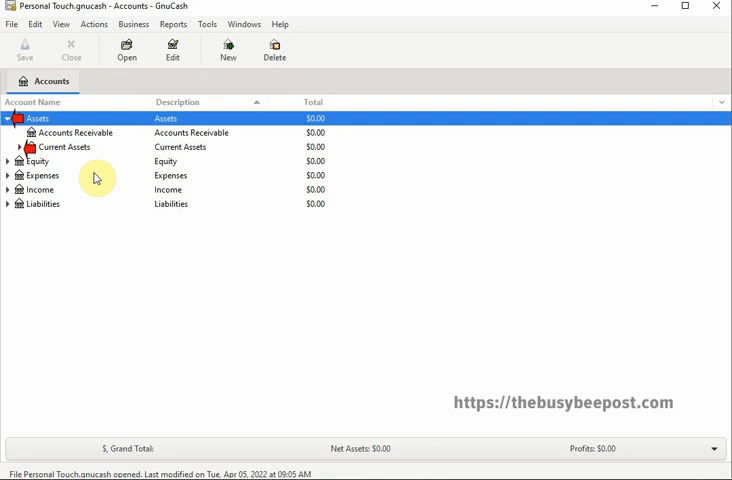
click(21, 147)
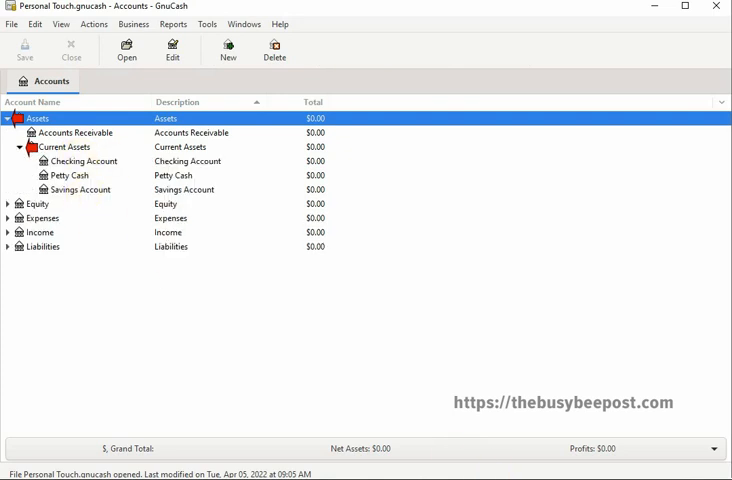
click(80, 161)
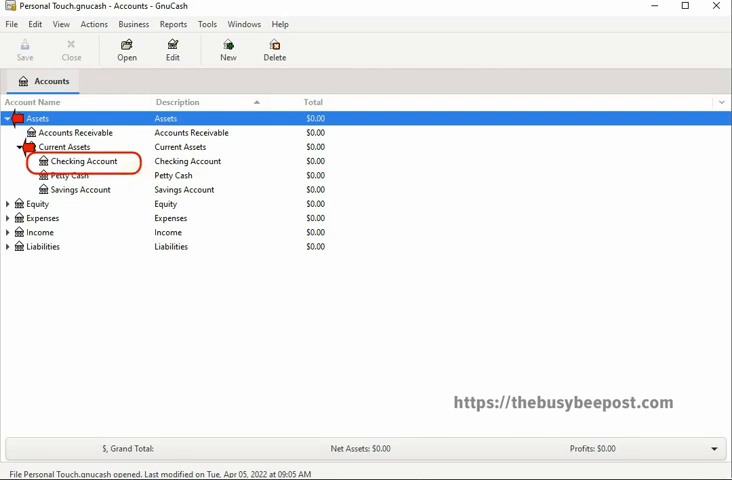
double_click(80, 161)
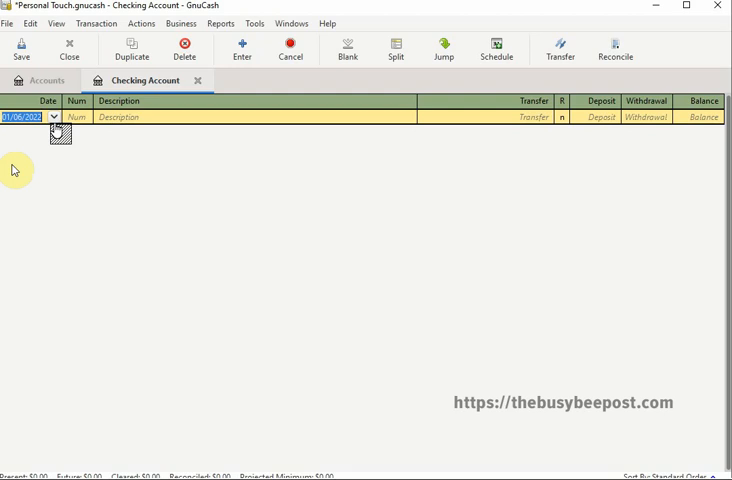
mouse_move(15, 170)
text(3)
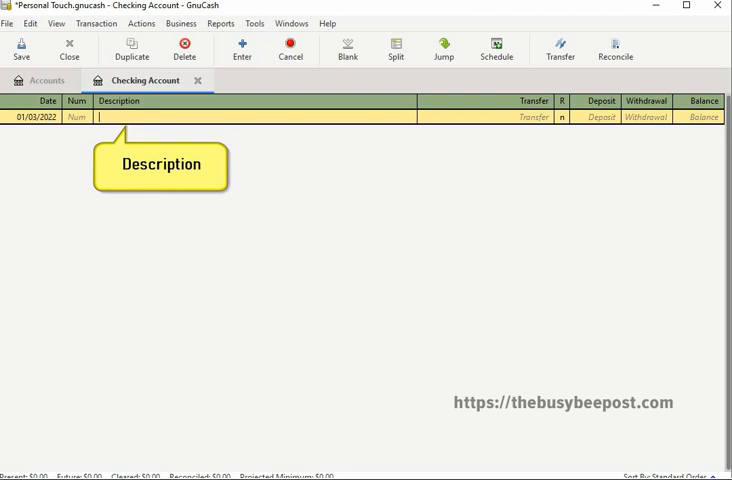
mouse_move(437, 465)
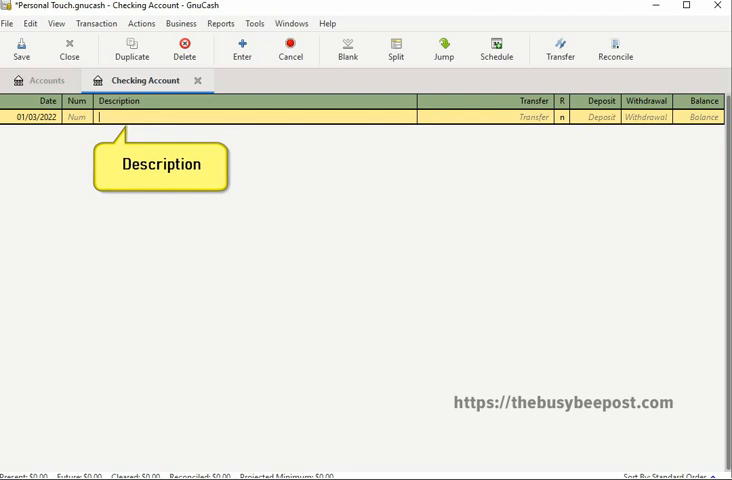
Step: Enter 'Opening Balance' as the description with Equity:Opening Balances as transfer account
text(Opening Balance)
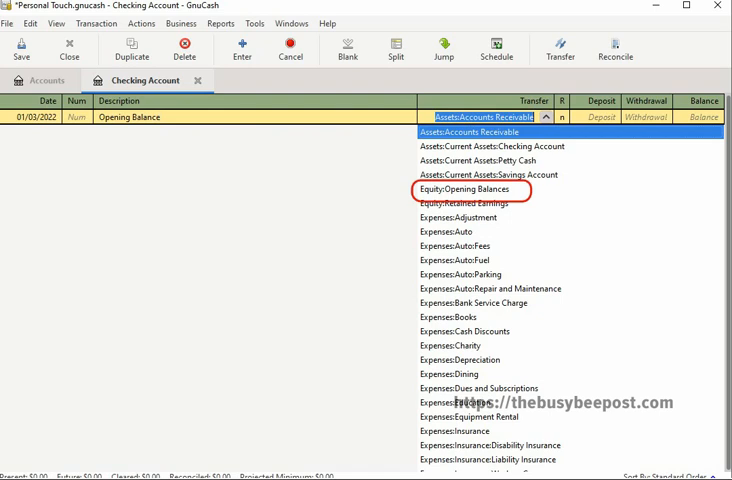
click(471, 189)
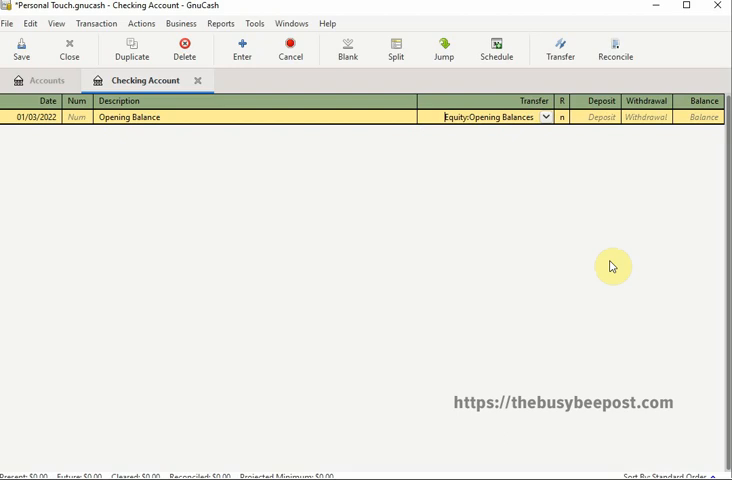
mouse_move(470, 475)
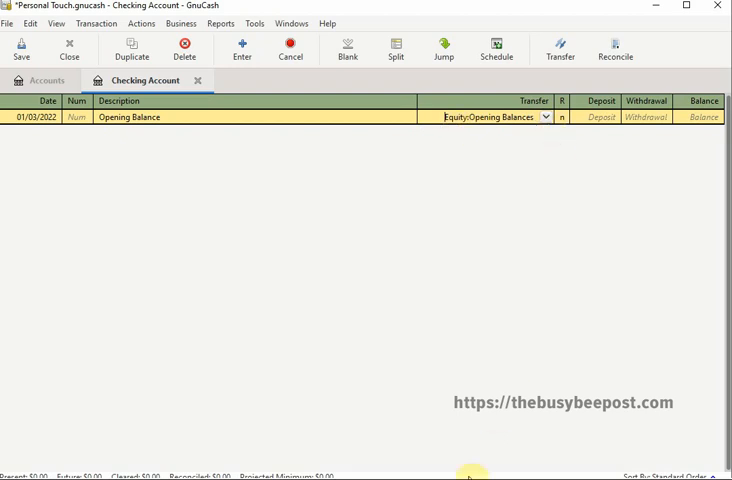
mouse_move(471, 474)
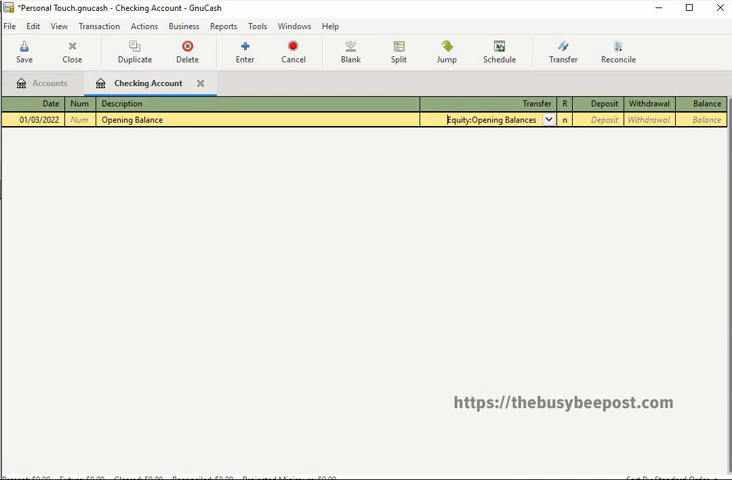
Step: Open the Transfer cell's account list for the Opening Balance transaction
click(547, 119)
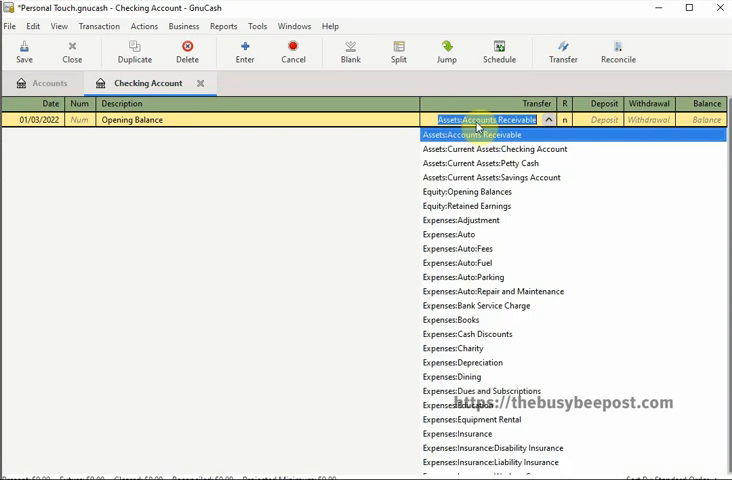
mouse_move(465, 474)
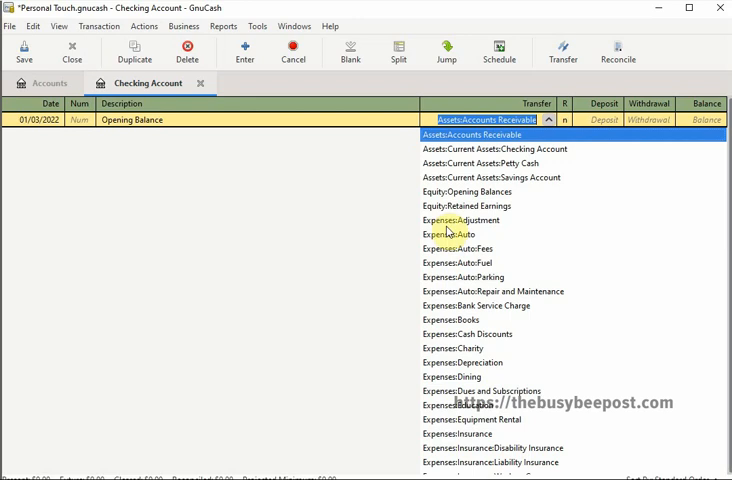
mouse_move(448, 234)
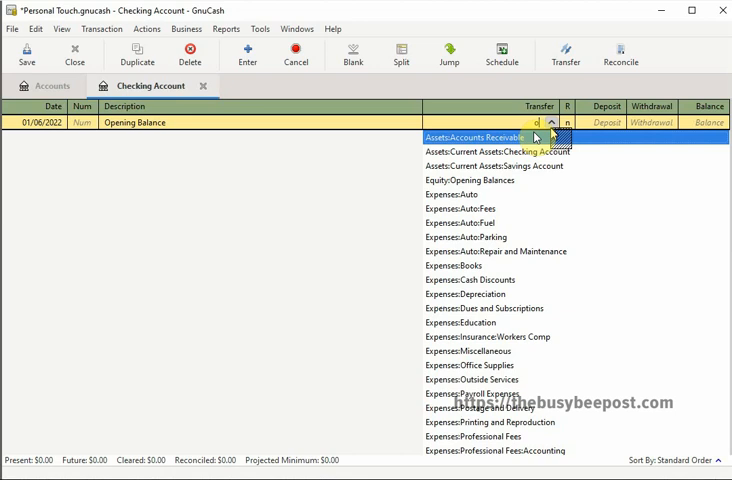
Step: Type 'op' in the Transfer cell to select Equity:Opening Balances
text(op)
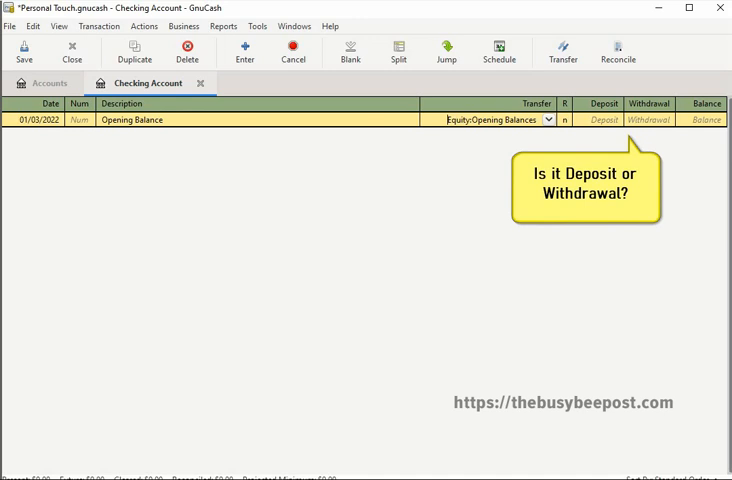
Step: Enter a 500.00 deposit and record the Opening Balance transaction
text(500.00)
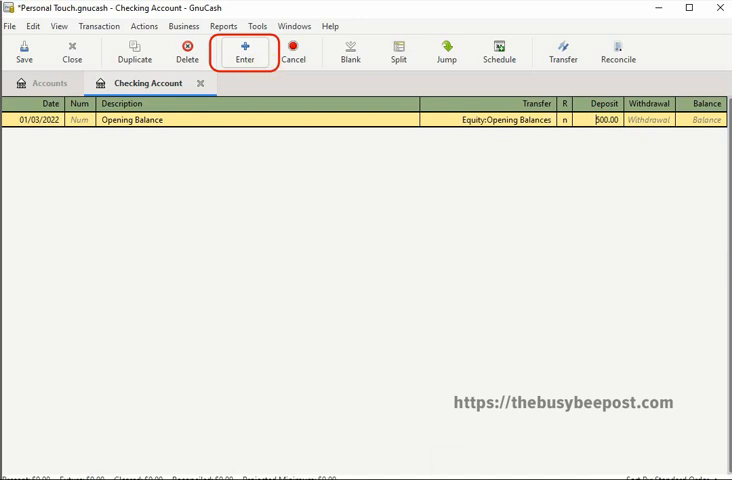
click(245, 52)
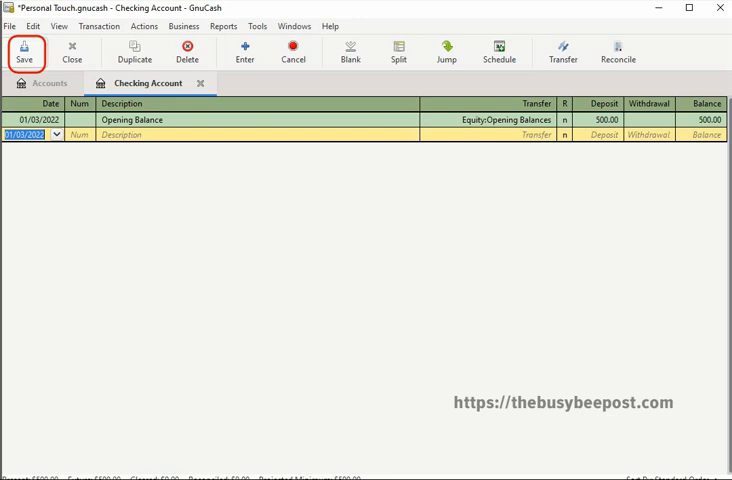
Step: Save the book and close the Checking Account register tab
click(24, 52)
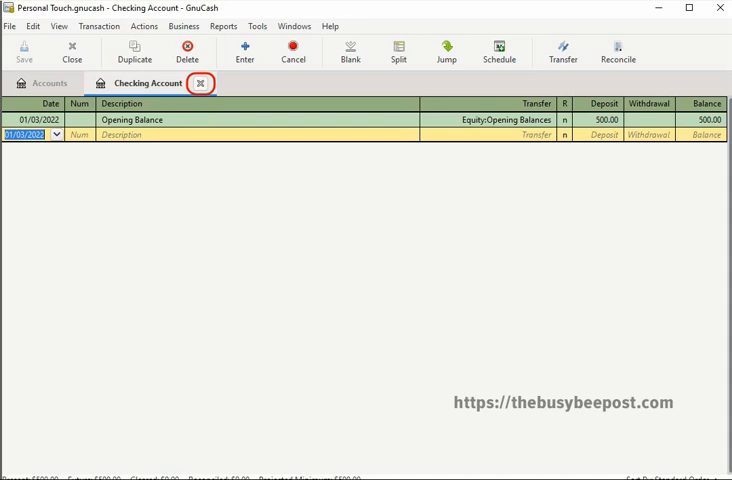
click(201, 83)
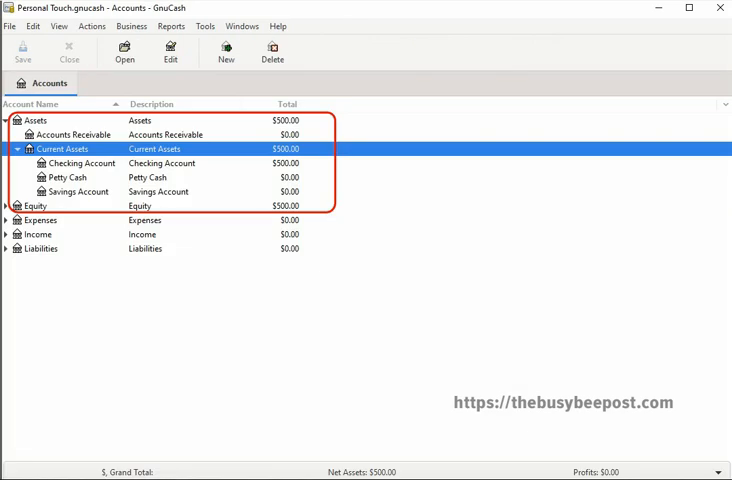